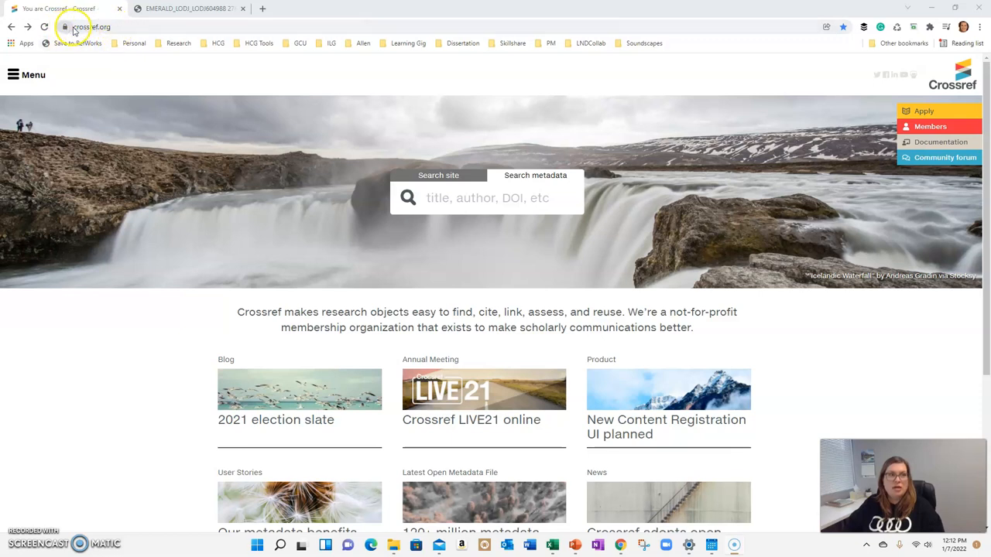
- Toggle Crossref's site and metadata search options, then switch to the Authentic leadership article PDF
{"action": "left_click", "coordinate": [93, 26]}
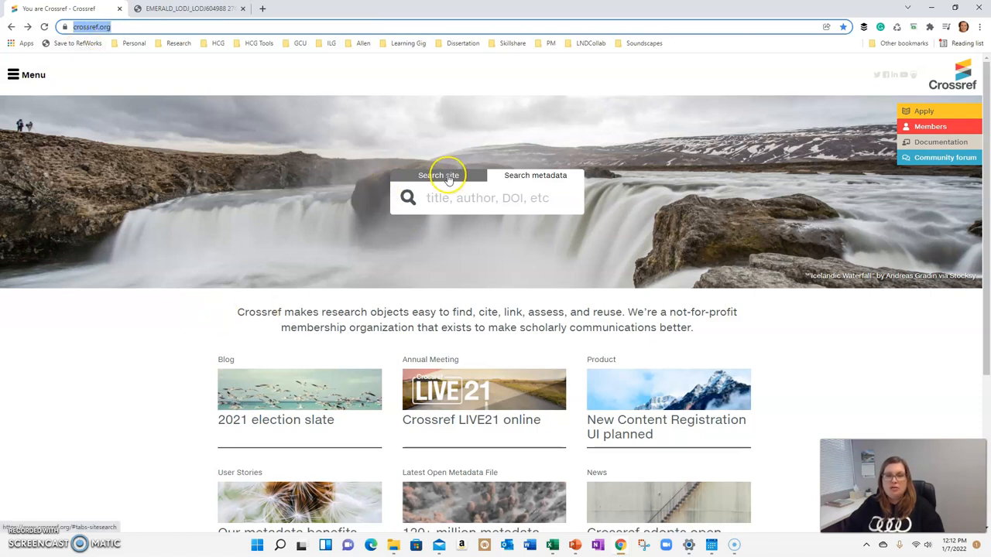
{"action": "left_click", "coordinate": [535, 175]}
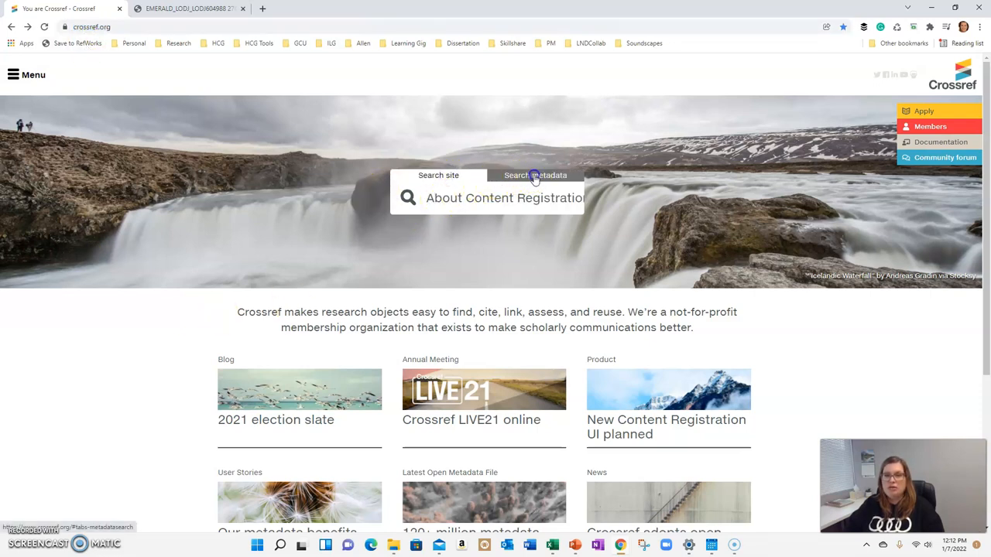
{"action": "left_click", "coordinate": [438, 175]}
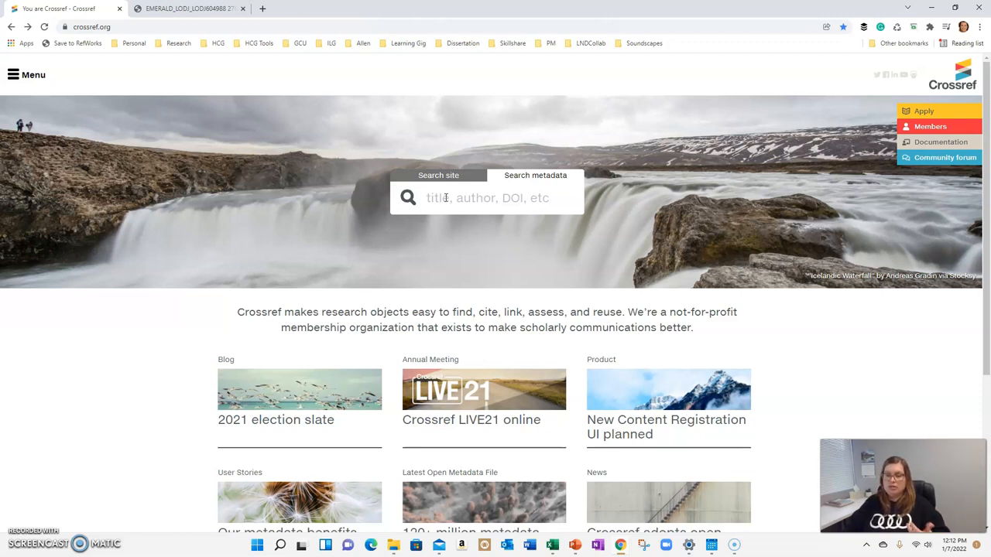
{"action": "left_click", "coordinate": [190, 9]}
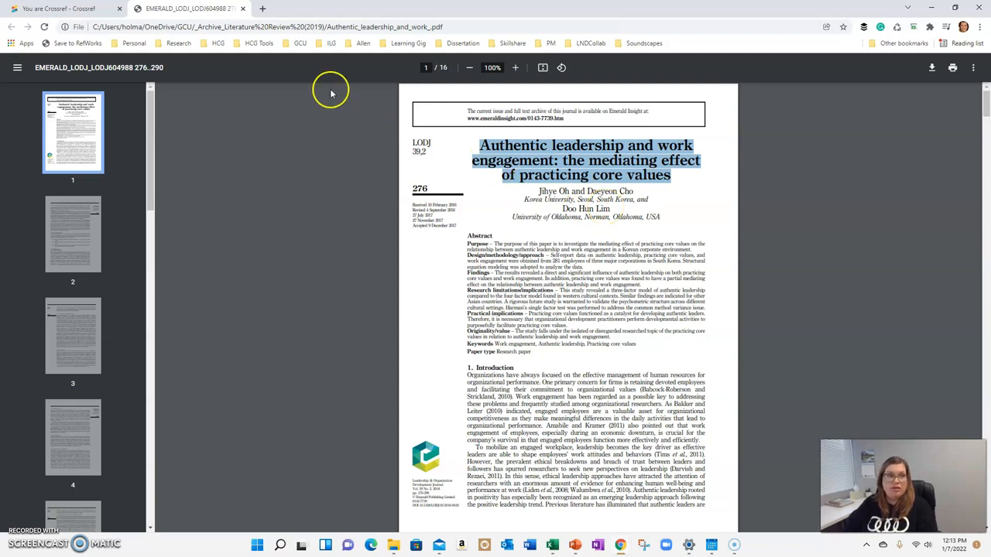
- Back on Crossref, open Cite for the first Authentic leadership and work engagement result
{"action": "left_click", "coordinate": [58, 8]}
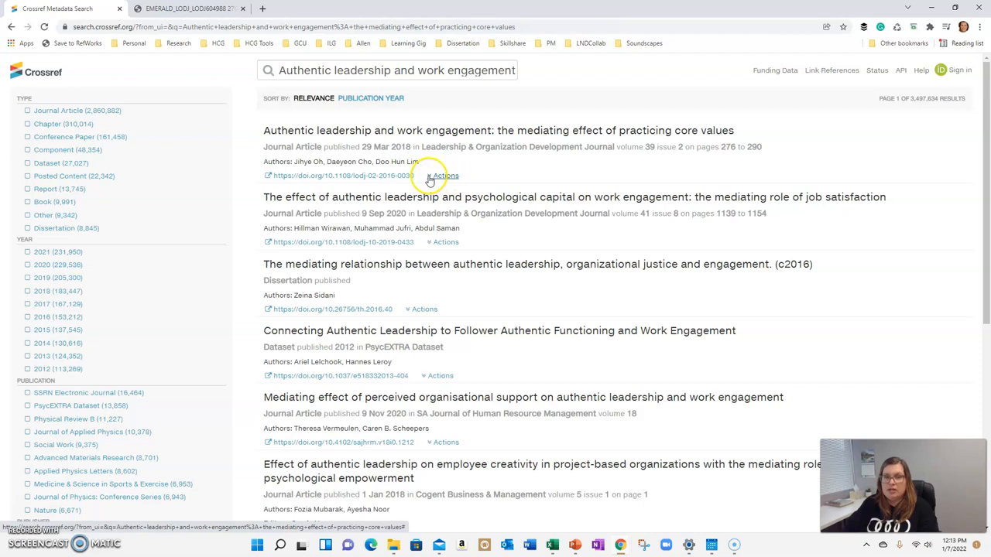
{"action": "left_click", "coordinate": [443, 176]}
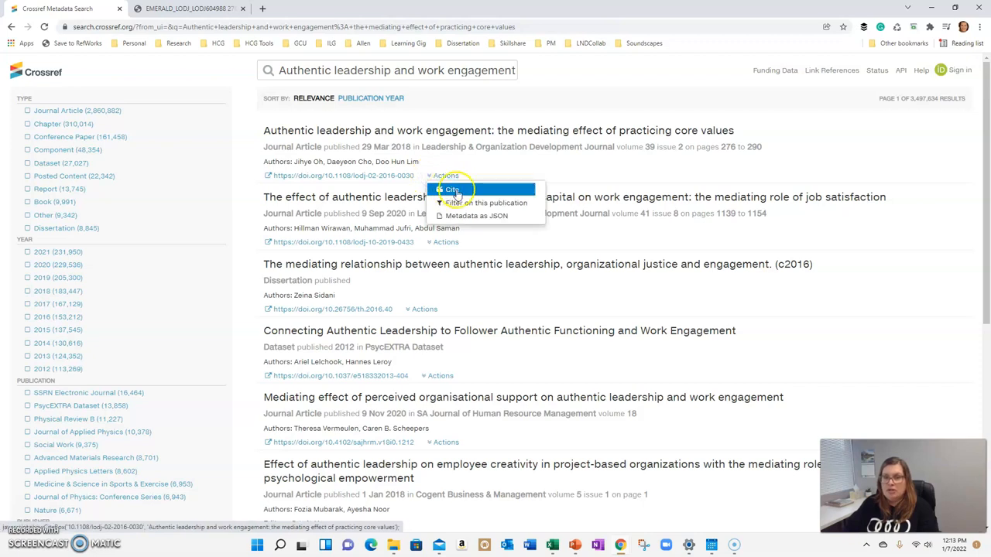
{"action": "left_click", "coordinate": [452, 189]}
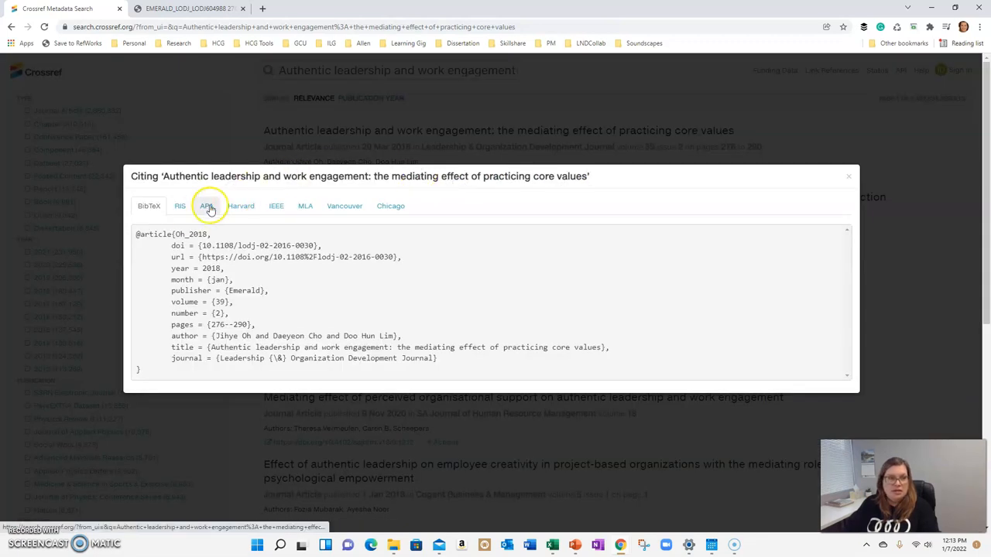
- Show the APA reference, select it with its DOI, and close the citation window
{"action": "left_click", "coordinate": [206, 206]}
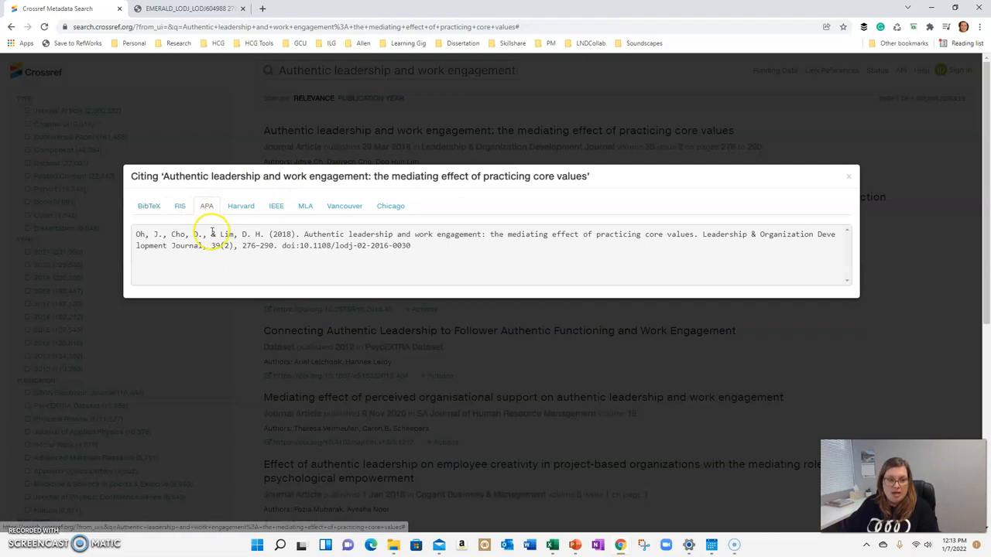
{"action": "left_click_drag", "start_coordinate": [232, 233], "coordinate": [413, 245]}
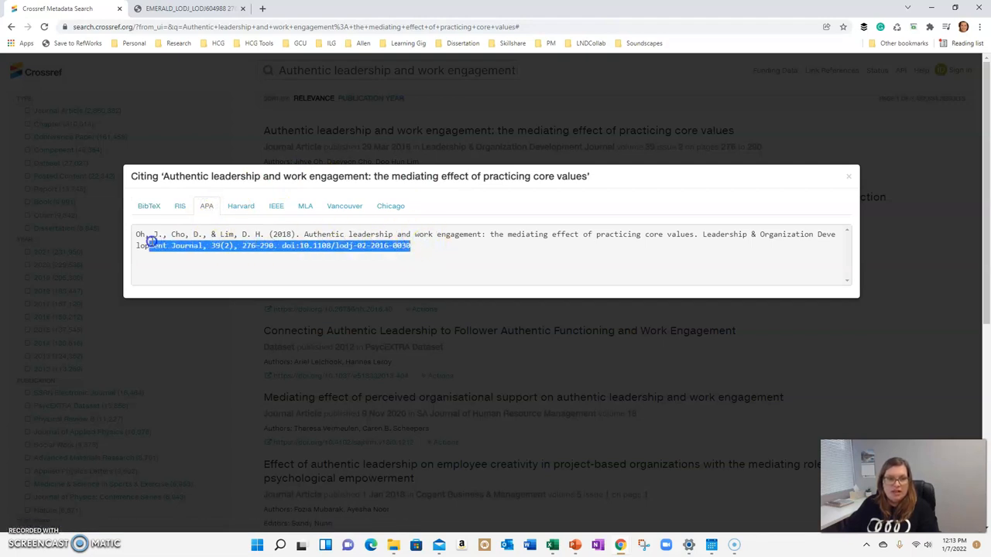
{"action": "triple_click", "coordinate": [271, 234]}
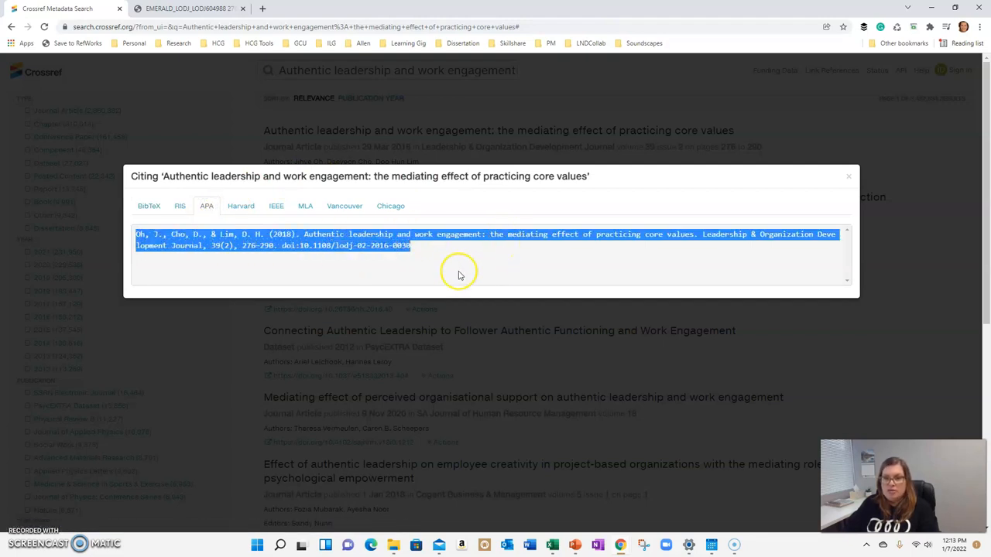
{"action": "left_click", "coordinate": [414, 250]}
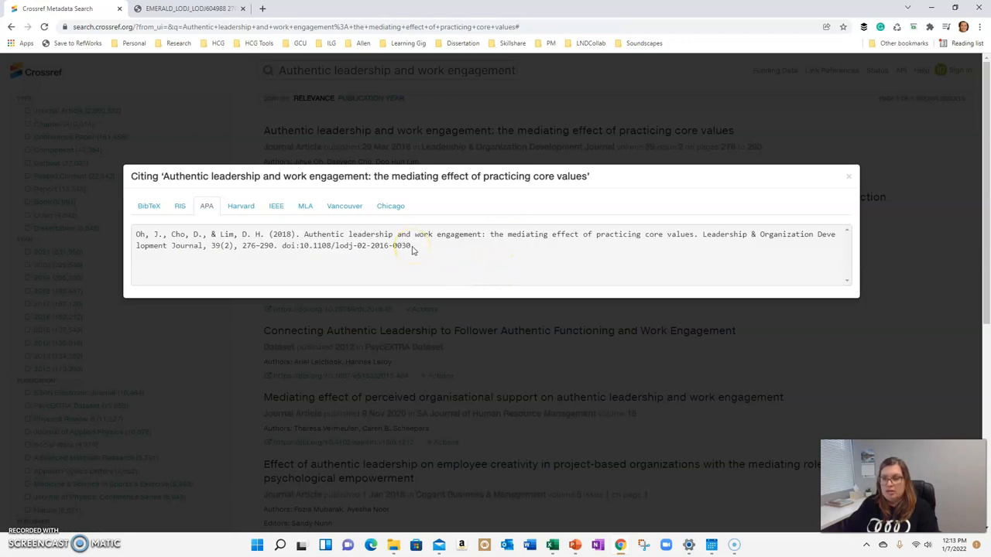
{"action": "mouse_move", "coordinate": [707, 234]}
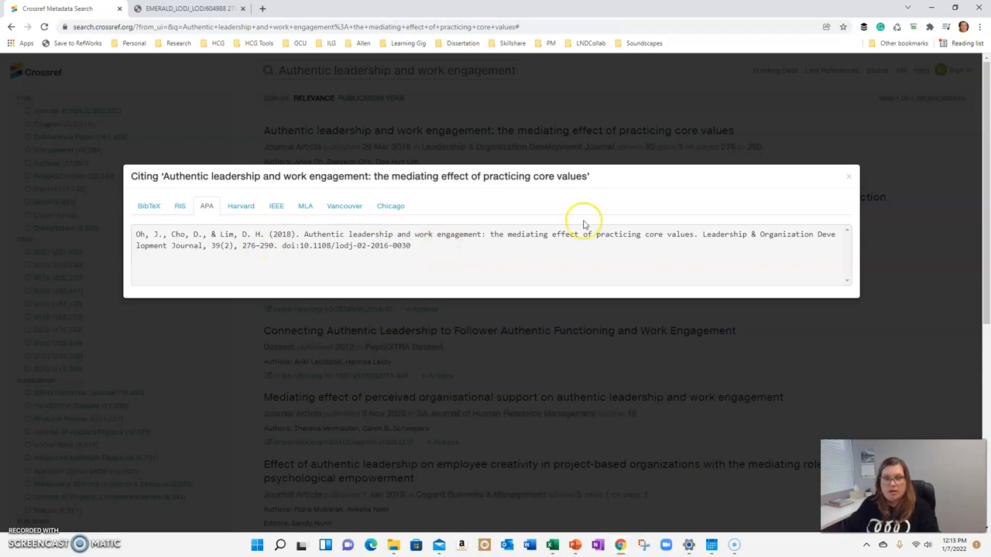
{"action": "left_click", "coordinate": [848, 175]}
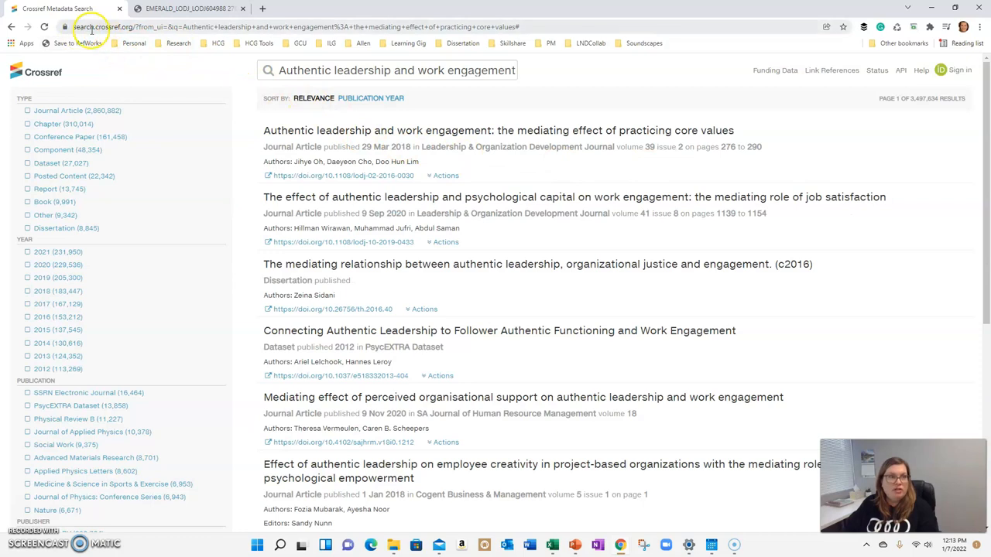
{"action": "left_click", "coordinate": [116, 26]}
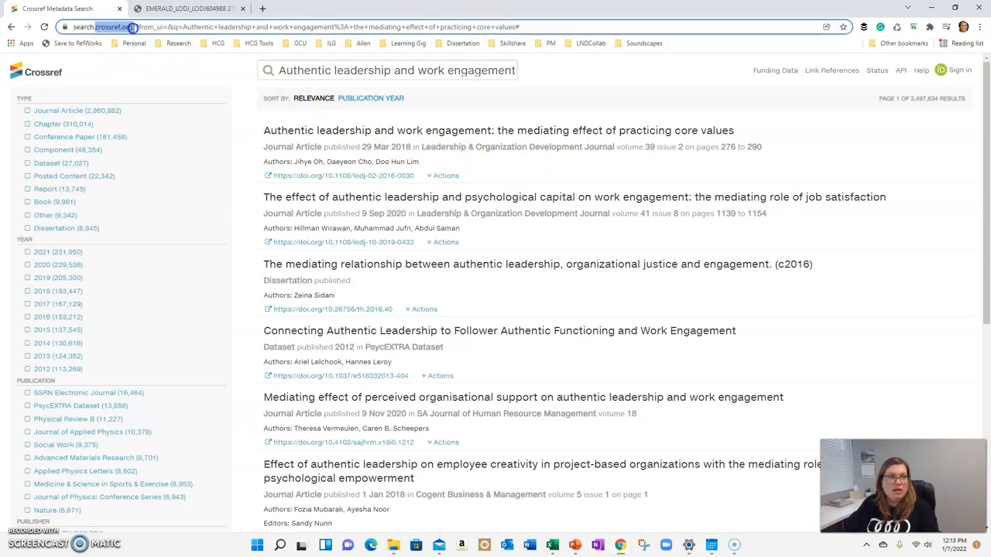